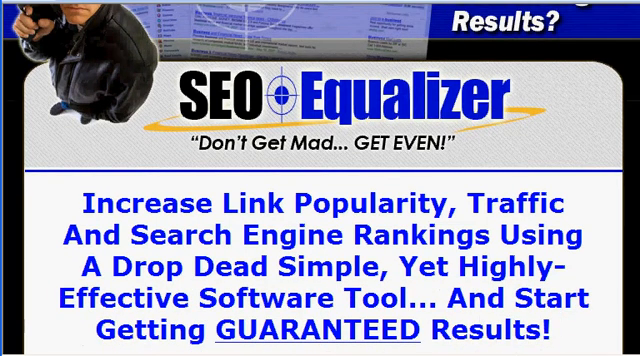
Step: Scroll the sales page down past the money-back guarantee to the $77 'Click Here To Order Right Now!' box
scroll(down, 3)
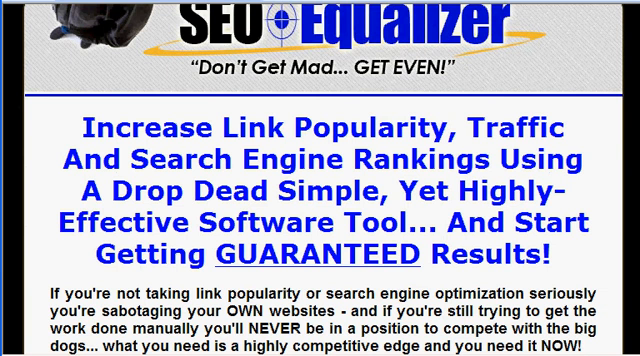
scroll(down, 3)
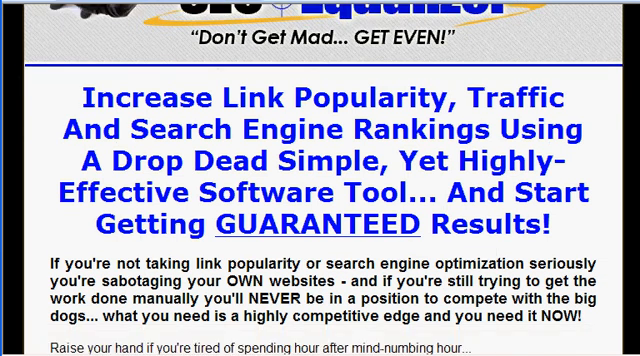
scroll(down, 3)
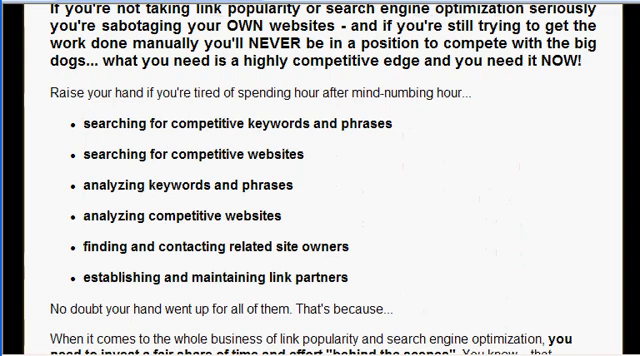
scroll(down, 3)
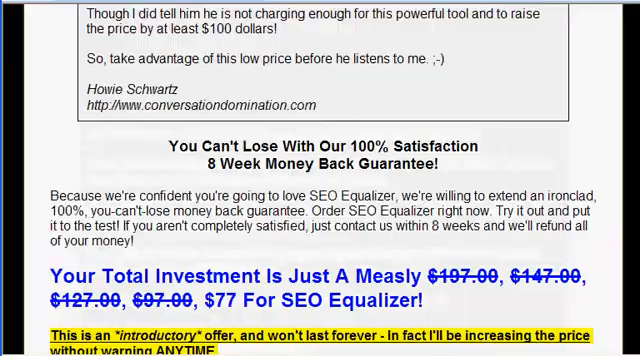
scroll(down, 3)
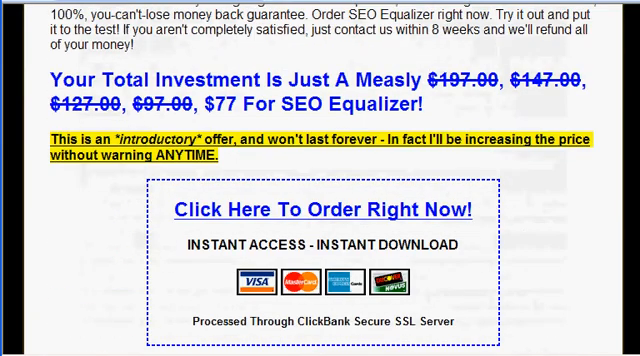
scroll(down, 3)
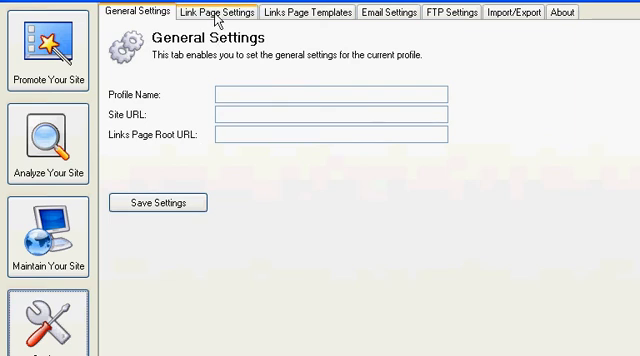
Step: Review Link Page Settings and the links page HTML template, then bring up the blank FTP Settings
click(224, 11)
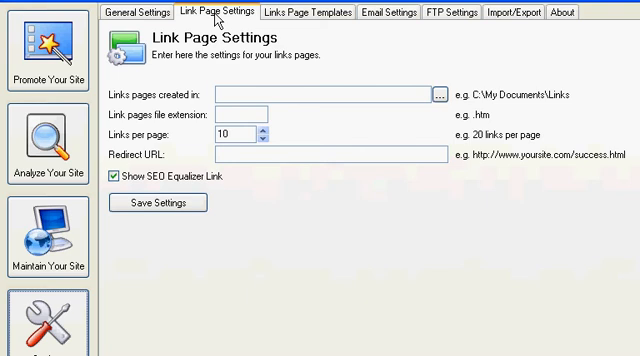
click(275, 11)
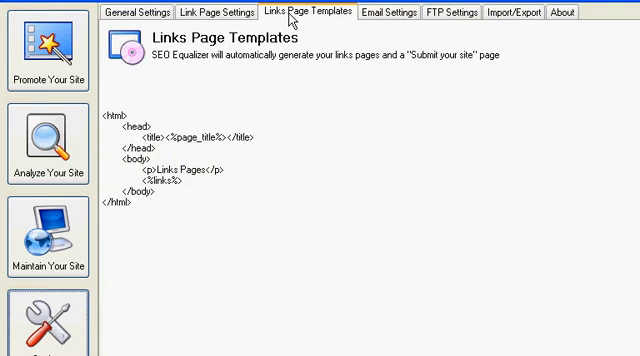
click(408, 11)
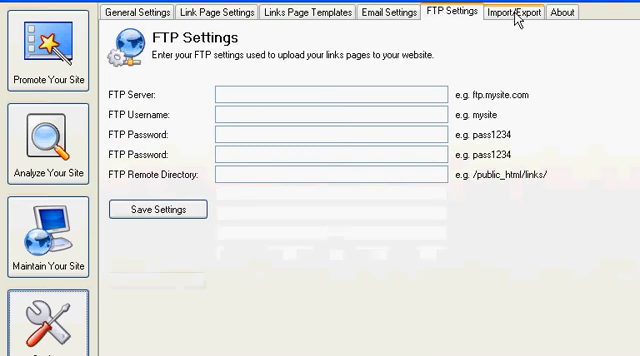
Step: View the Import/Export options and the About page showing Version 1.0
click(512, 17)
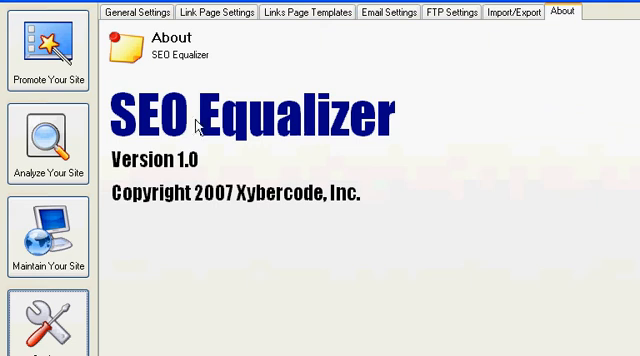
click(48, 50)
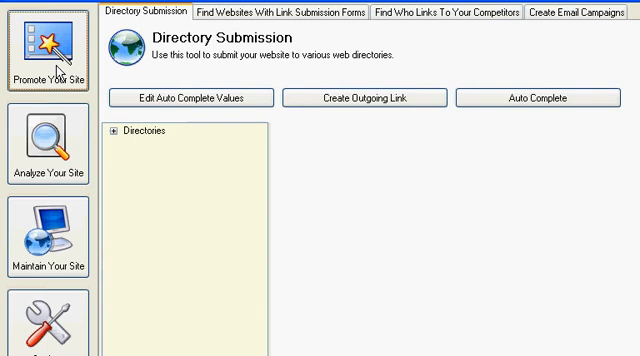
mouse_move(254, 130)
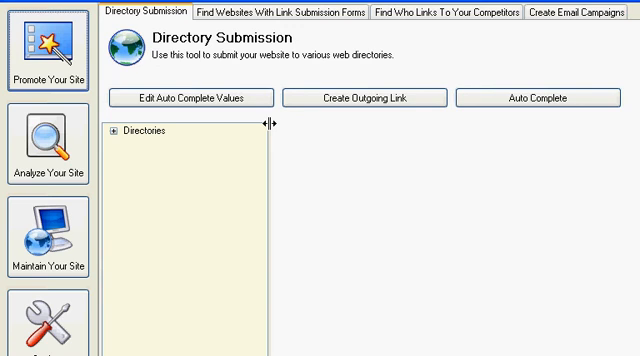
mouse_move(302, 84)
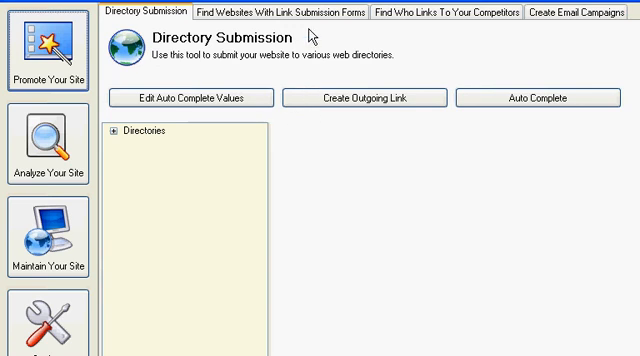
mouse_move(280, 13)
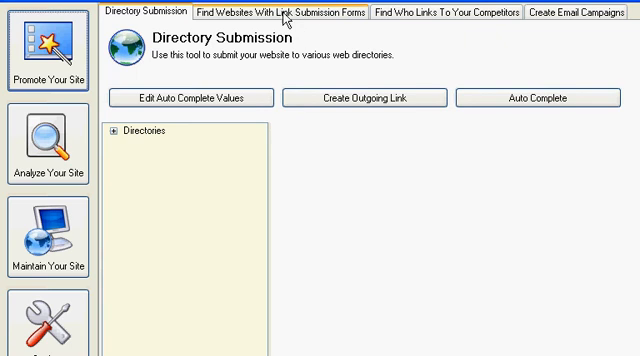
Step: View 'Find Websites With Link Submission Forms' and 'Find Who Links To Your Competitors'
click(265, 11)
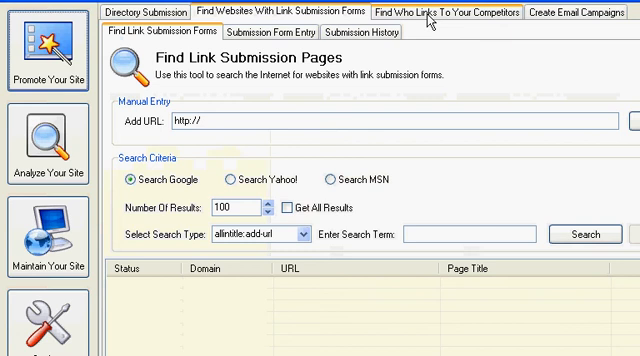
click(566, 11)
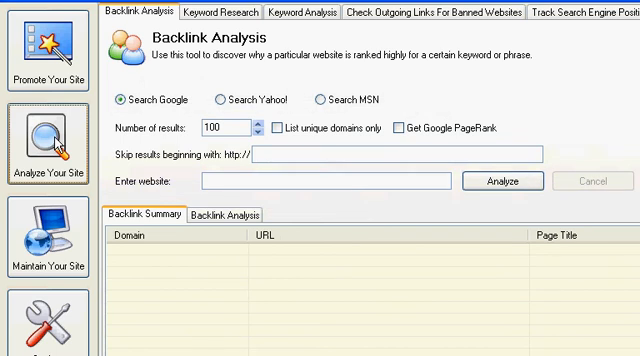
mouse_move(223, 90)
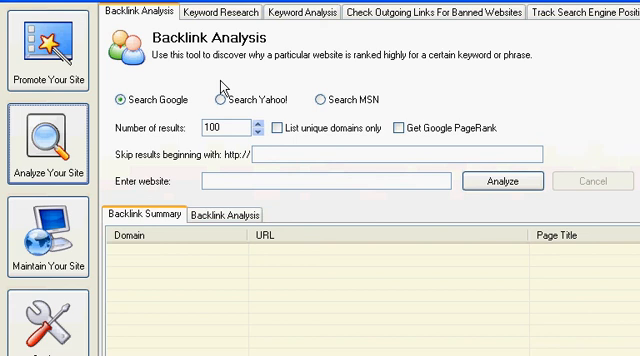
Step: Review Backlink Analysis, the banned outgoing-links checker and the search engine position tracker
click(219, 12)
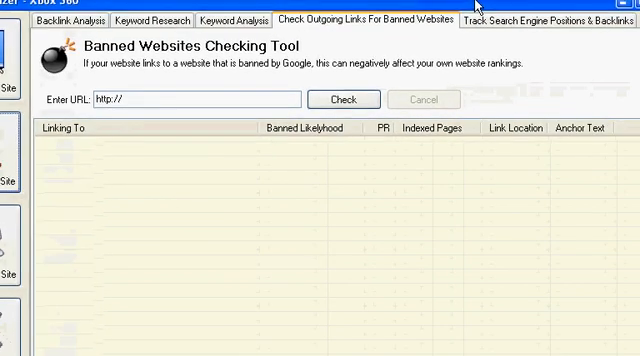
click(548, 18)
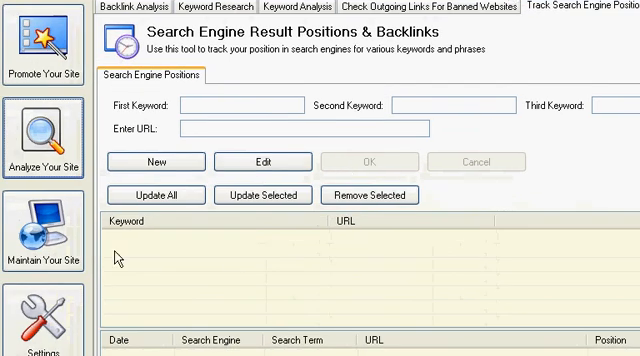
click(46, 210)
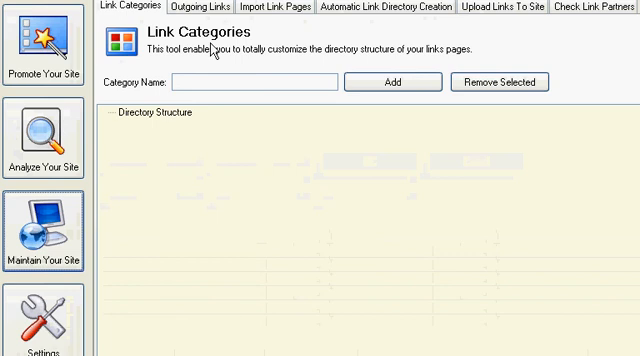
Step: Browse Import Link Pages, Automatic Link Directory Creation, Upload Links To Site and Check Link Partners
click(200, 7)
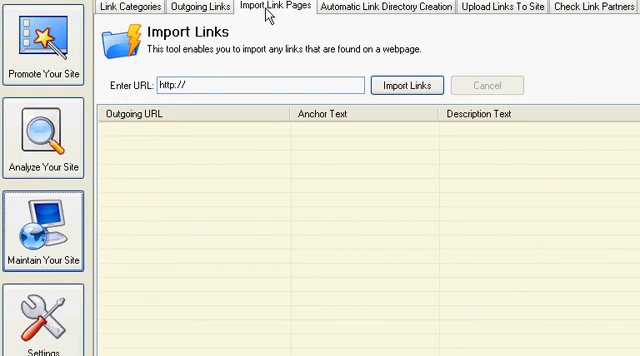
click(407, 8)
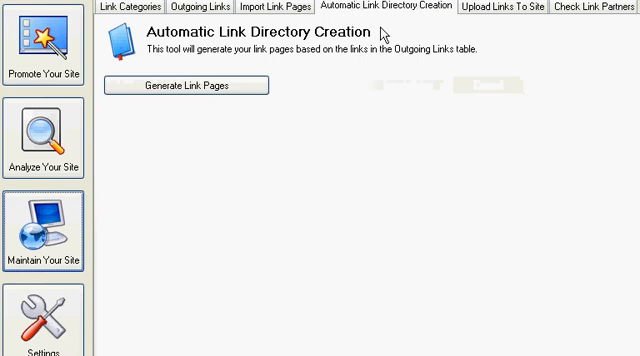
click(502, 10)
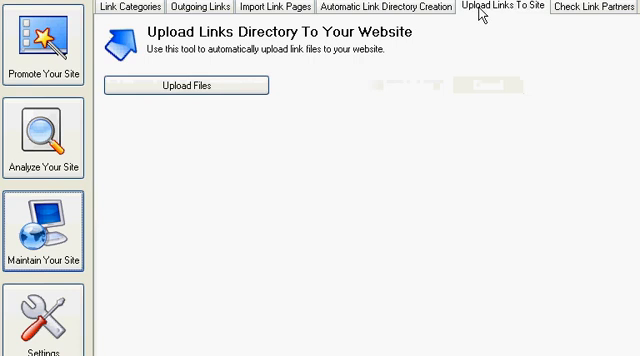
click(596, 8)
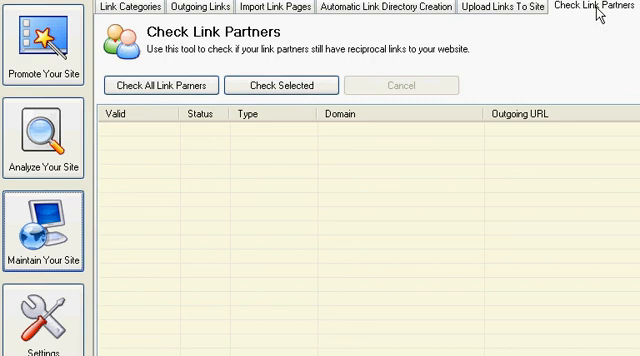
mouse_move(285, 237)
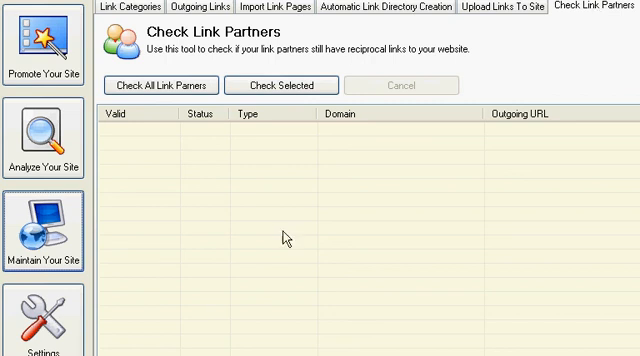